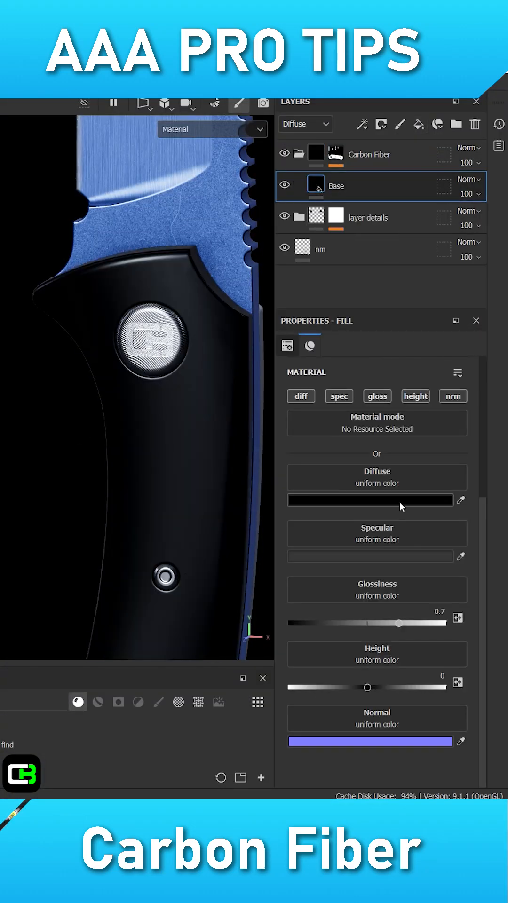
# Add a fill layer named Weave above Base inside the Carbon Fiber folder
pyautogui.click(371, 499)
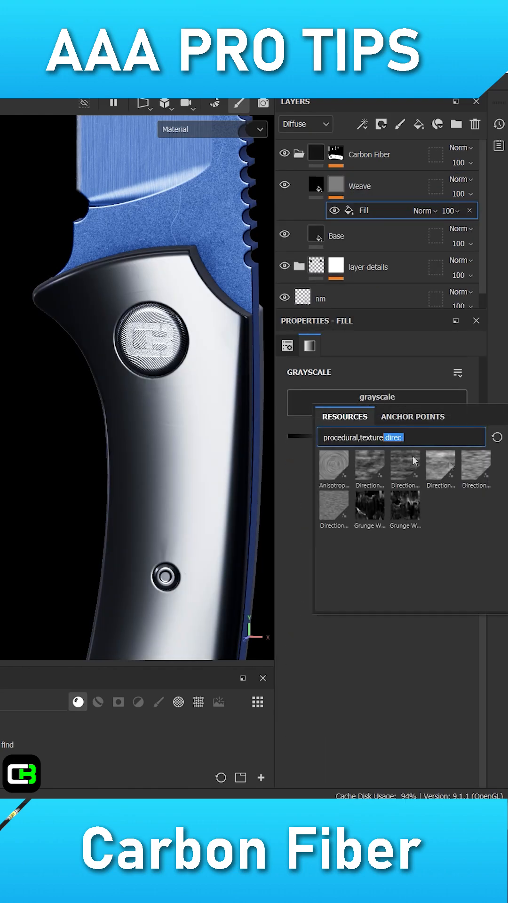
# Assign a Tile Generator with Checker Mask set to True as the Weave mask's fill
pyautogui.write('tile ge')
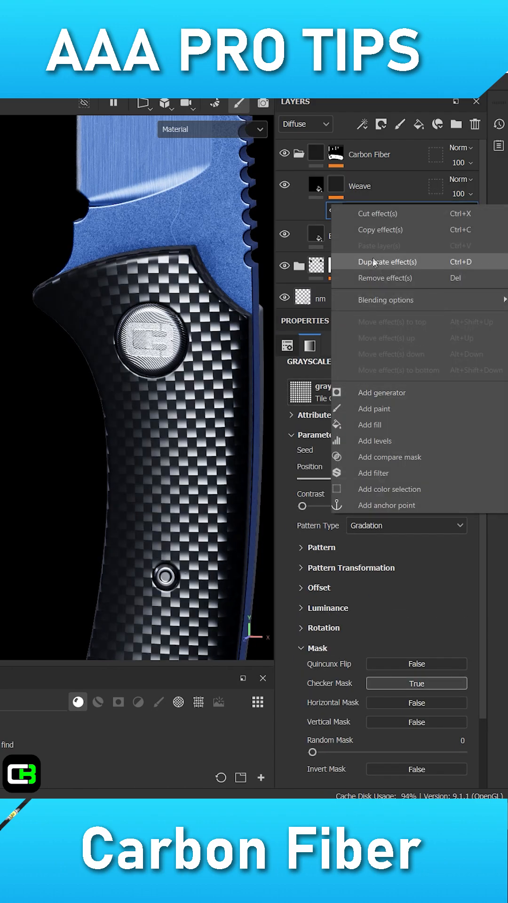
# Duplicate the Tile Generator in Screen mode and add a new fill effect above it
pyautogui.click(388, 262)
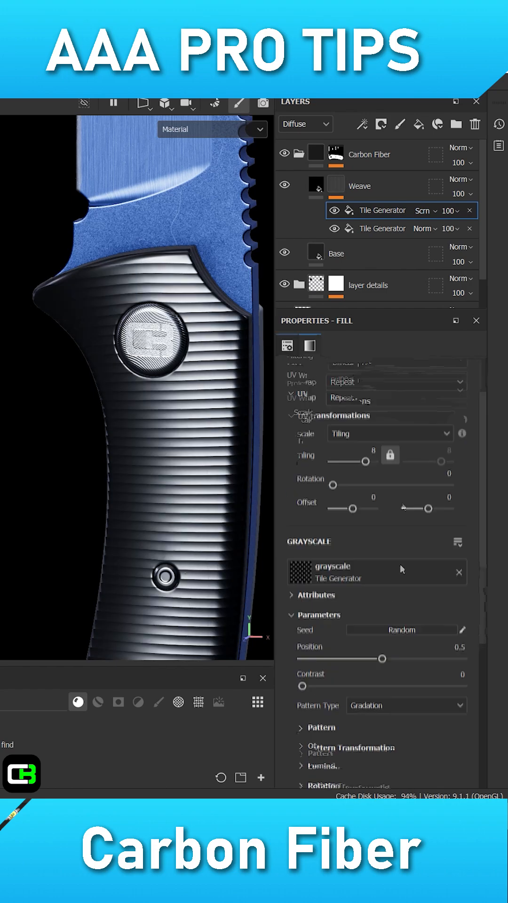
pyautogui.click(381, 228)
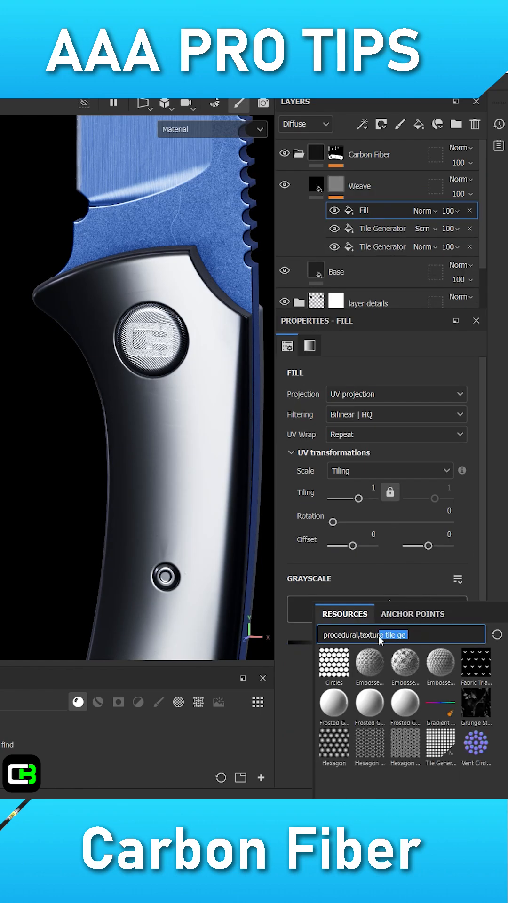
# Add a Directional fill in Subtract at 27 and a Sharpen filter at 0.93 to the Weave mask
pyautogui.write('direc')
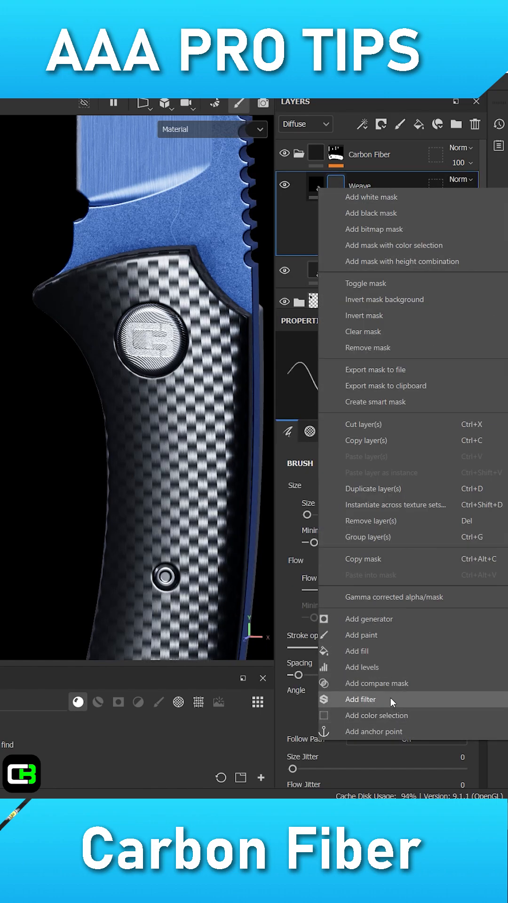
pyautogui.click(361, 699)
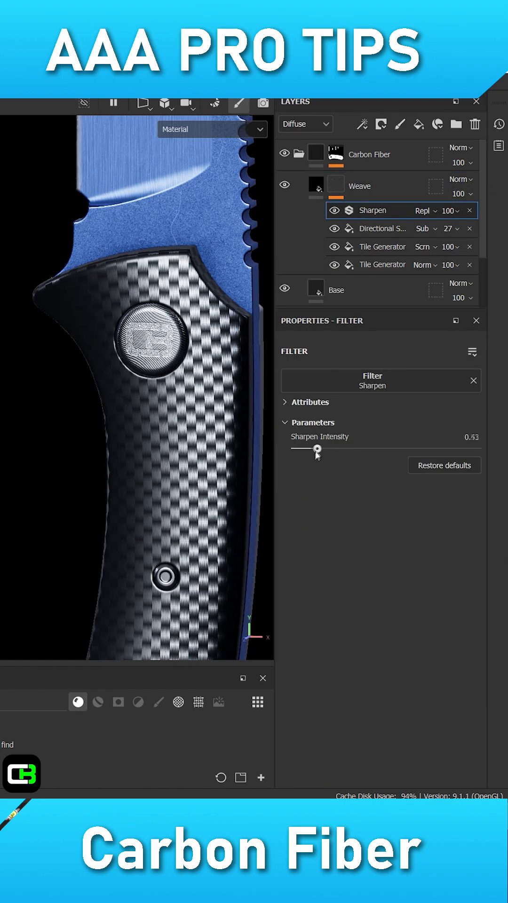